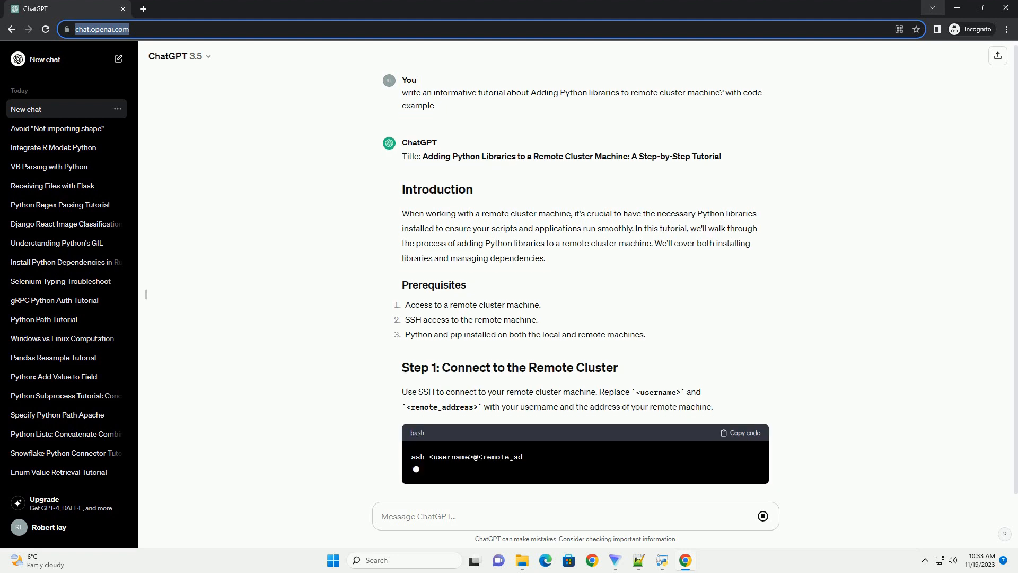
scroll("down", 3)
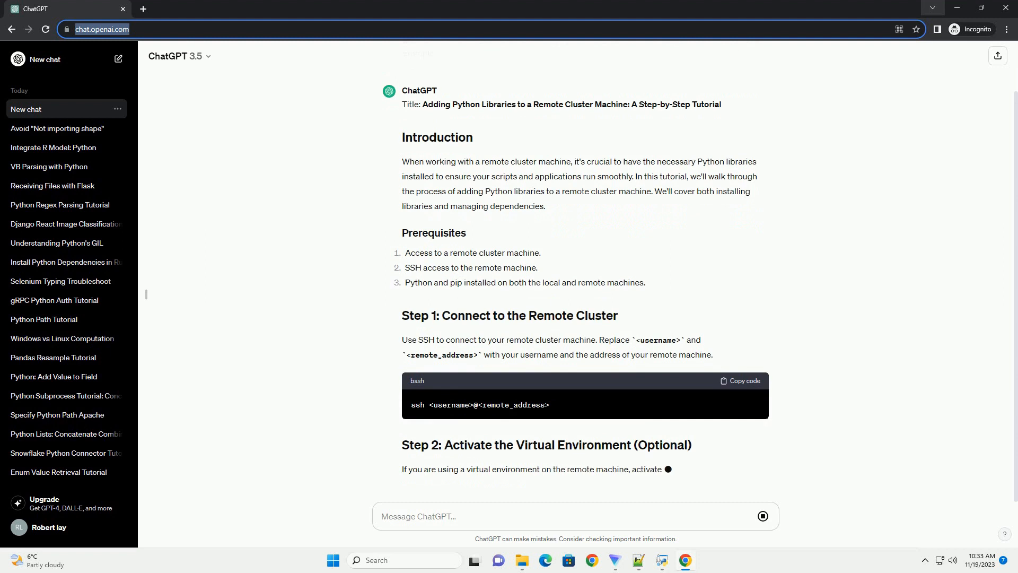
scroll("down", 3)
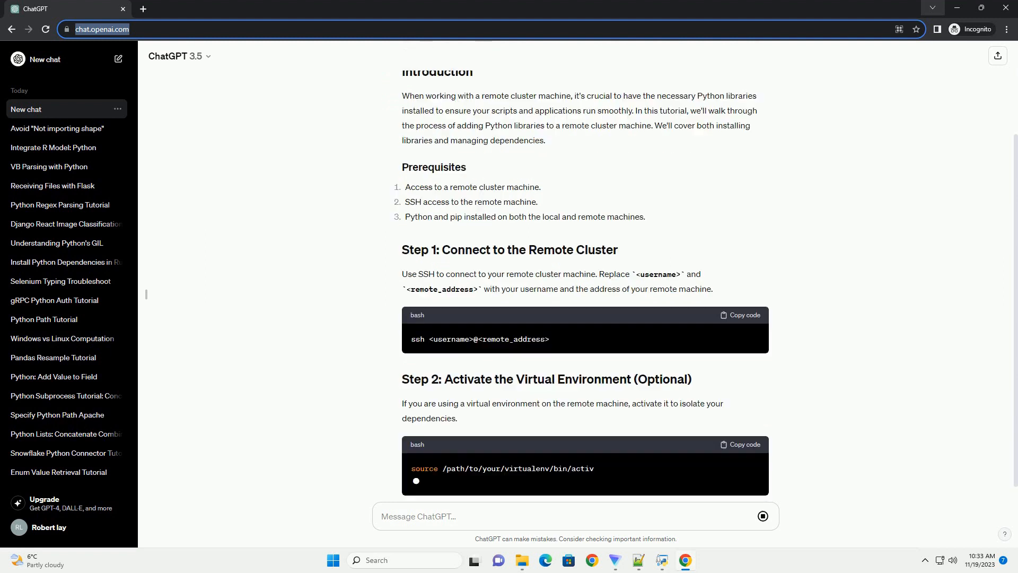
scroll("down", 3)
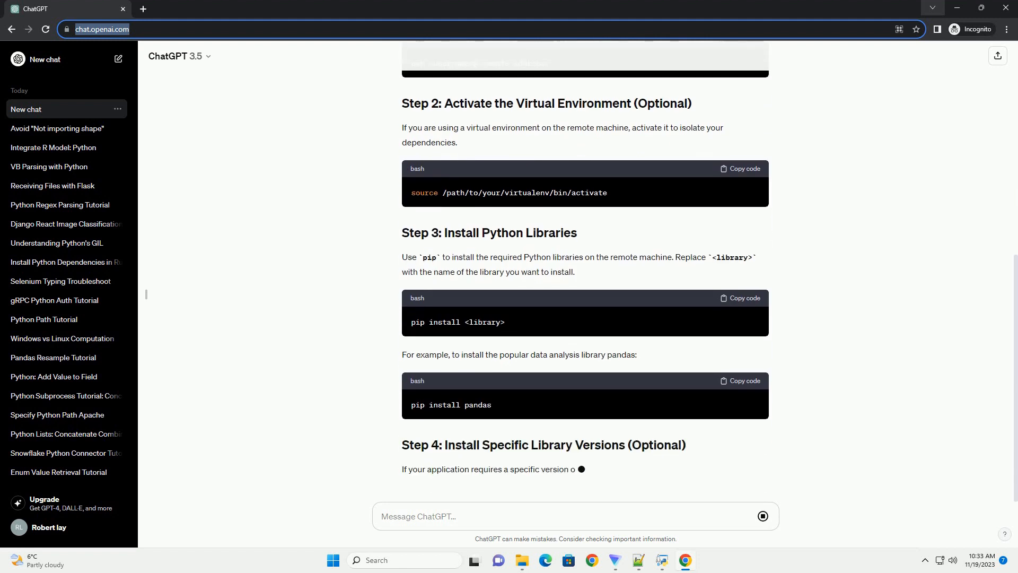
scroll("down", 3)
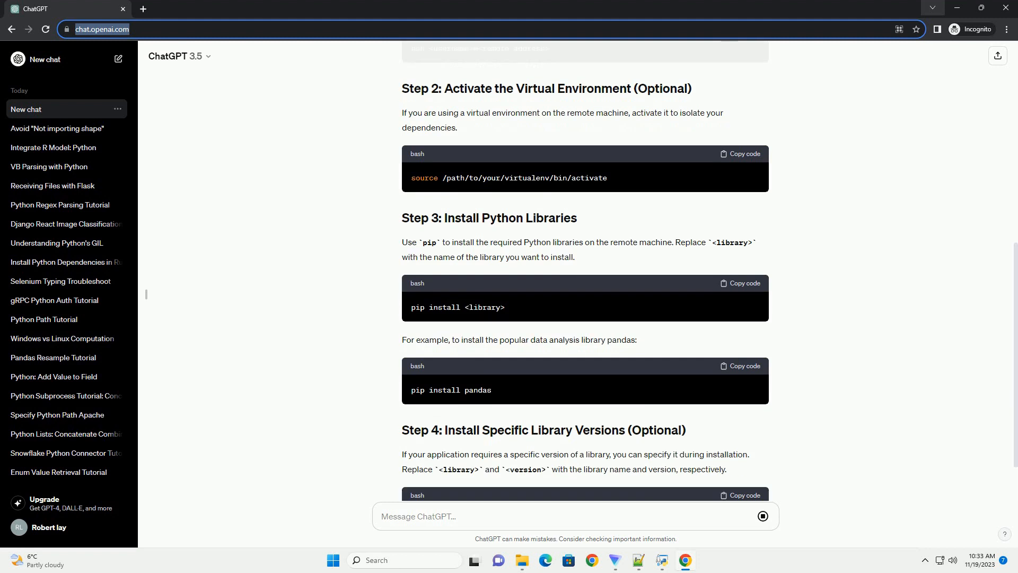
scroll("down", 3)
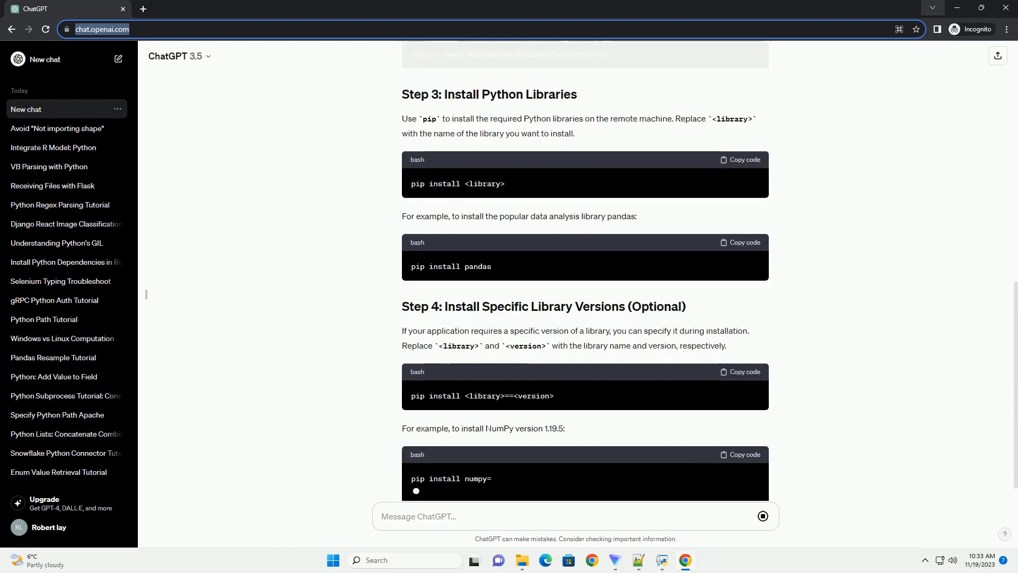
scroll("down", 3)
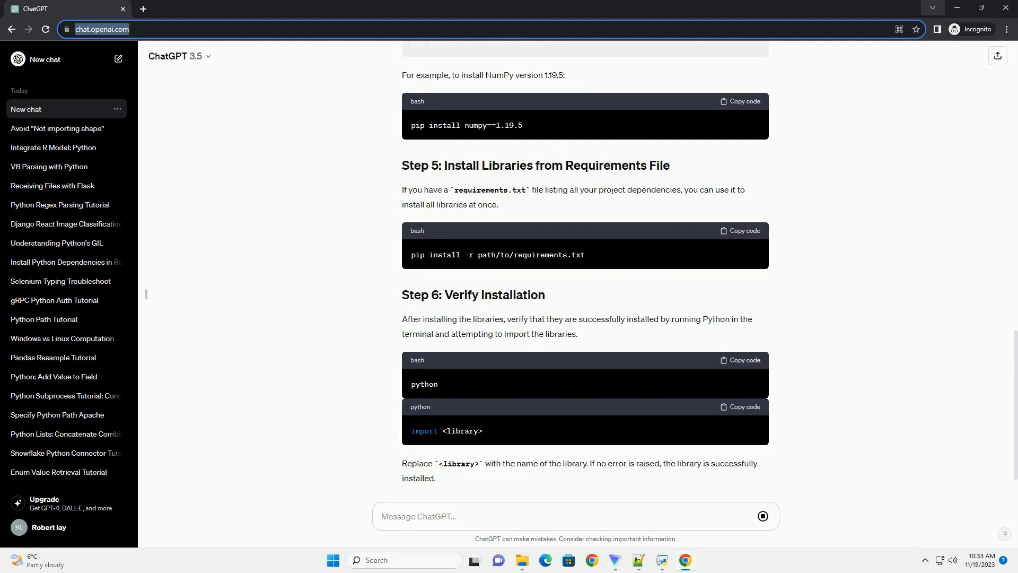
scroll("down", 3)
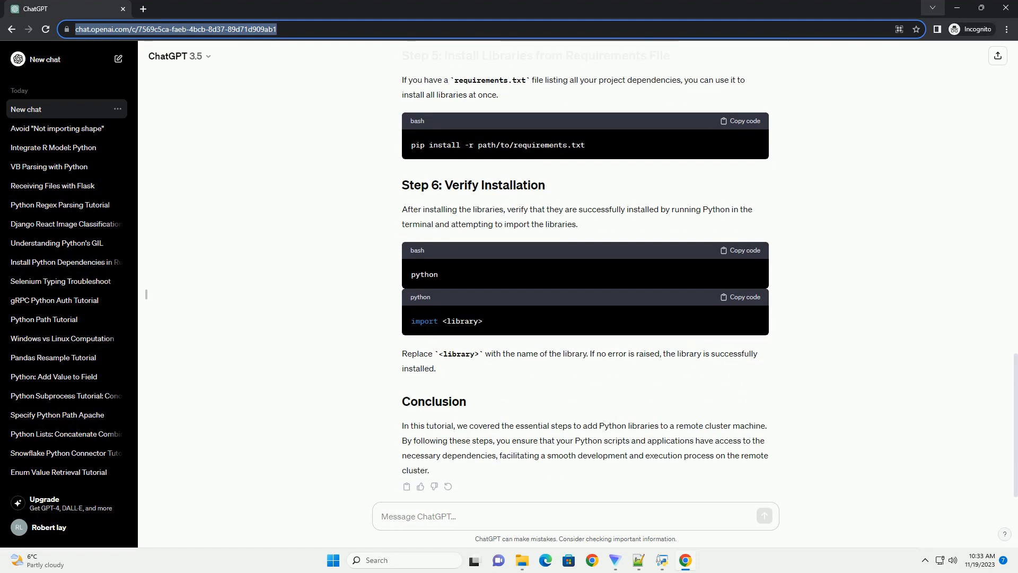
scroll("down", 3)
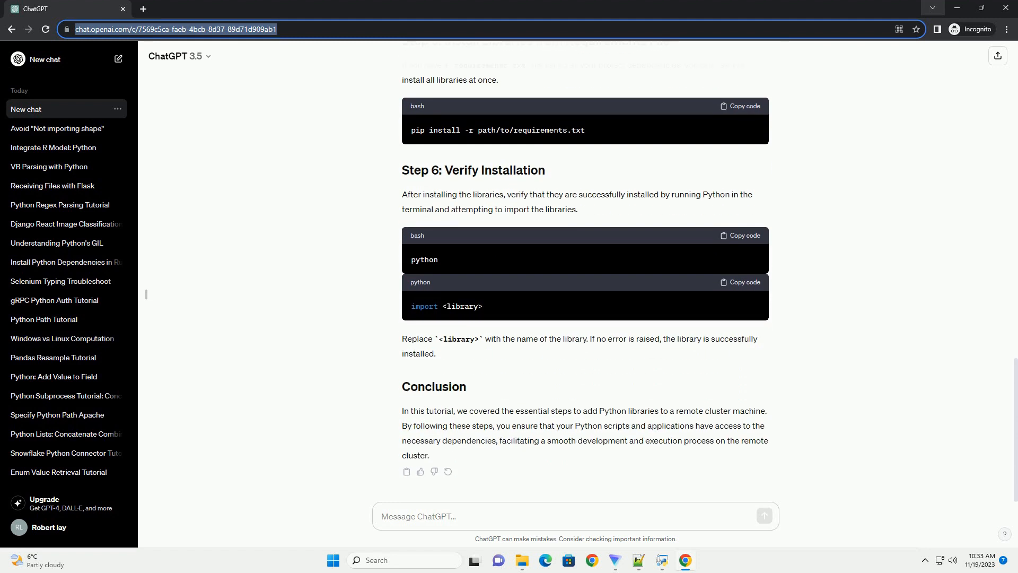